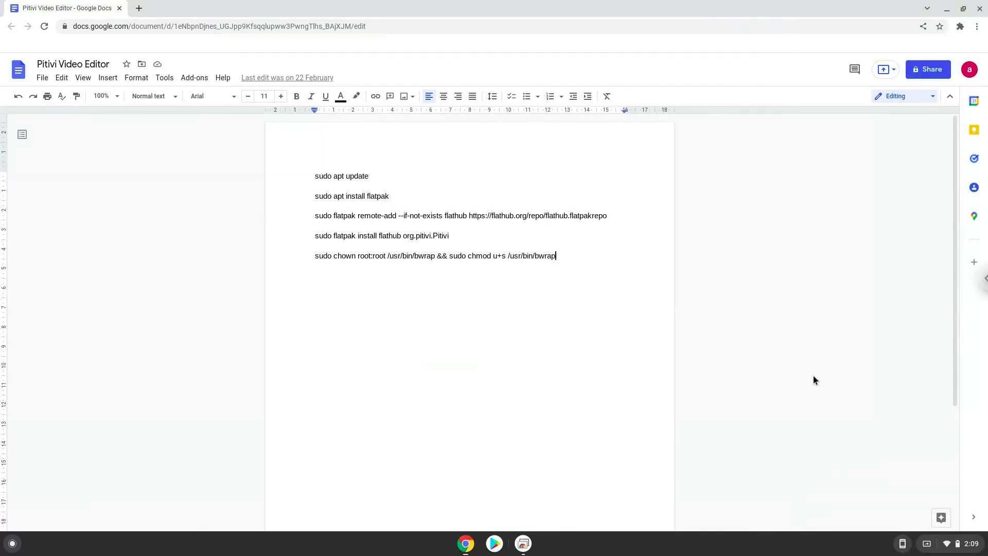
mouse_move(957, 545)
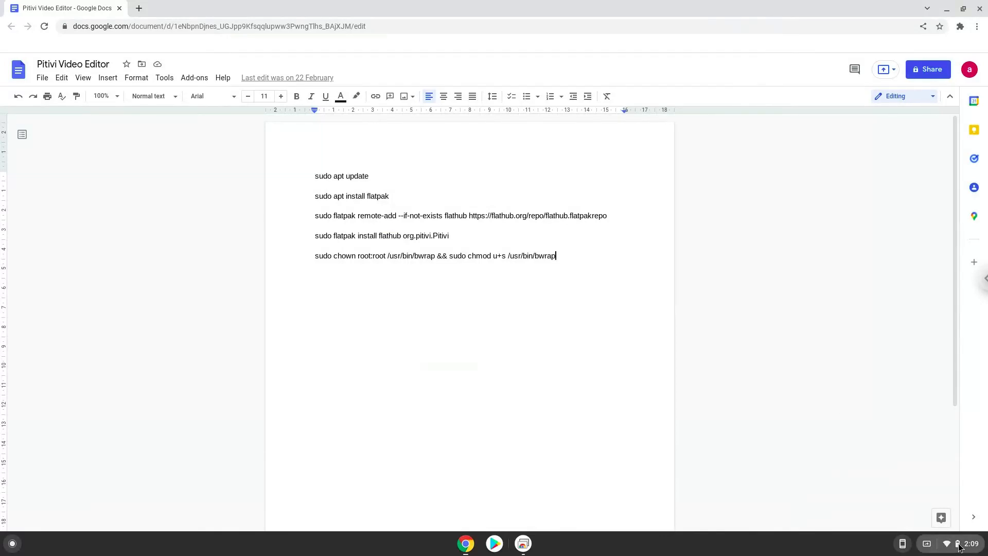
Step: Turn on the Linux development environment from the Developers page under Advanced settings
left_click(958, 543)
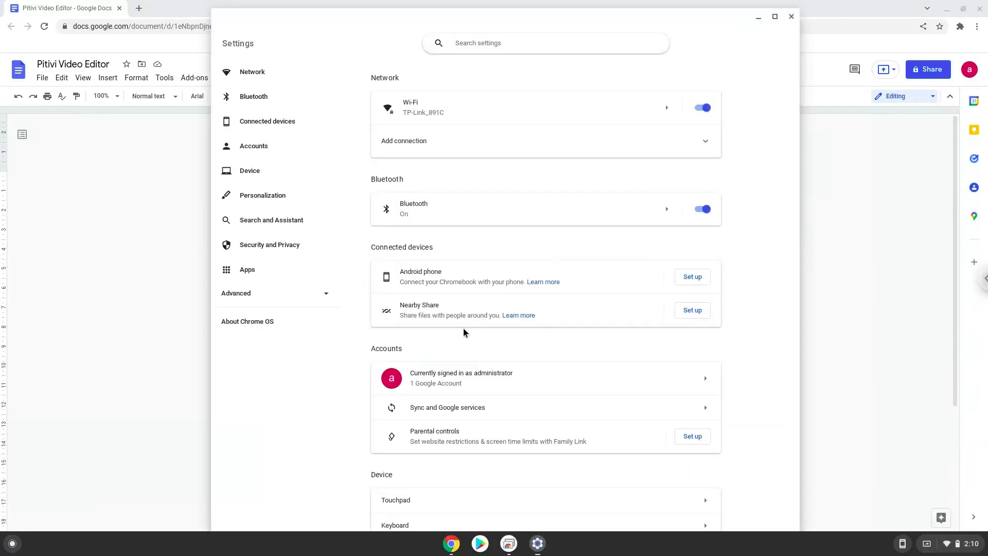
left_click(236, 293)
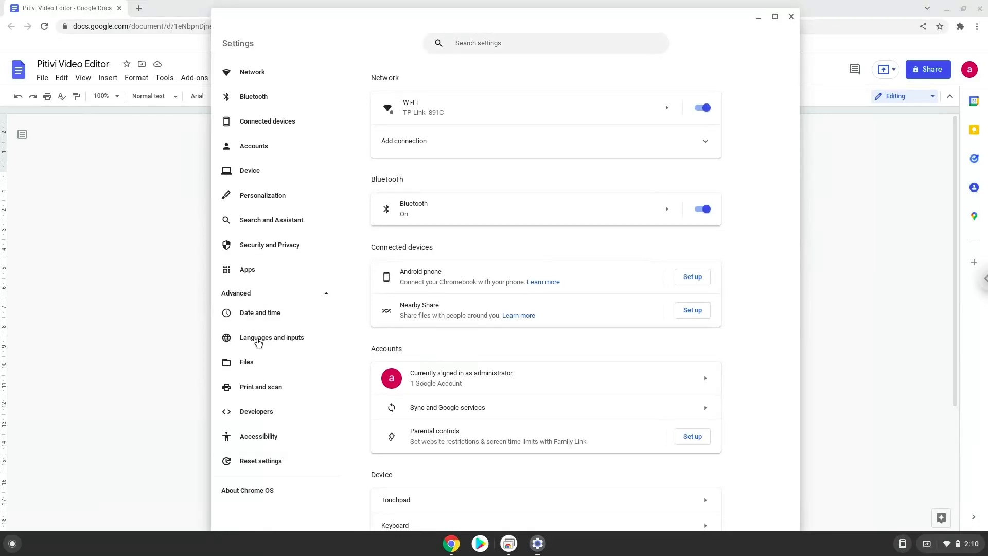
left_click(256, 411)
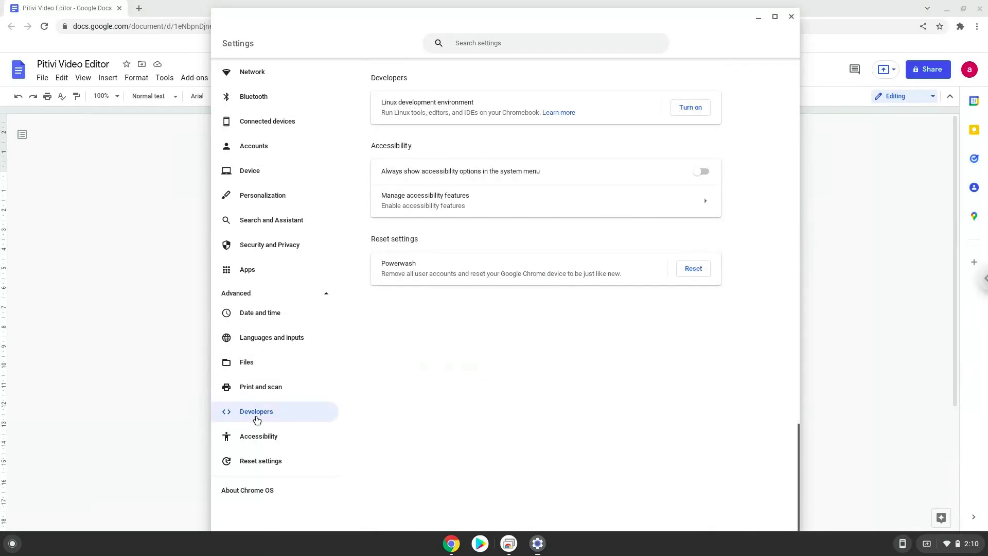
mouse_move(589, 186)
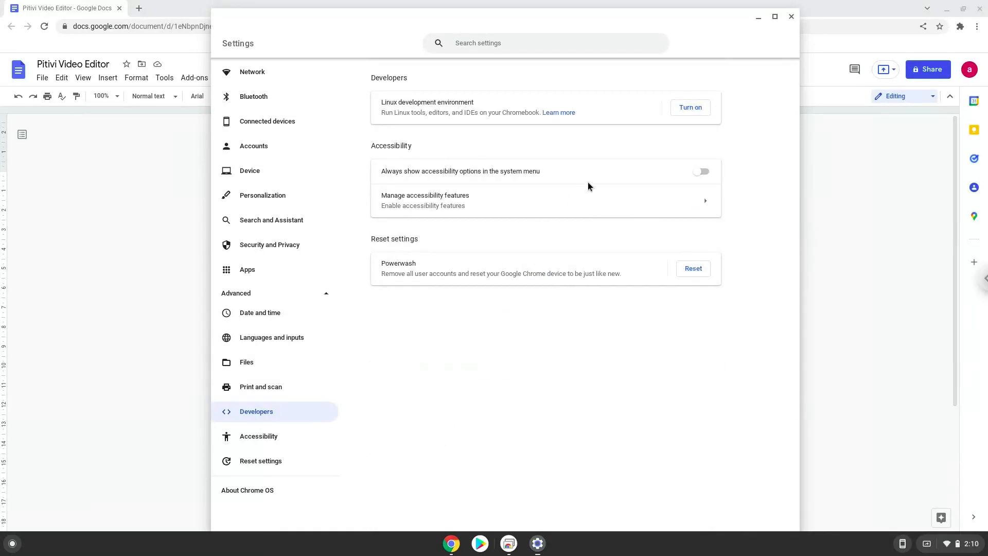
left_click(690, 107)
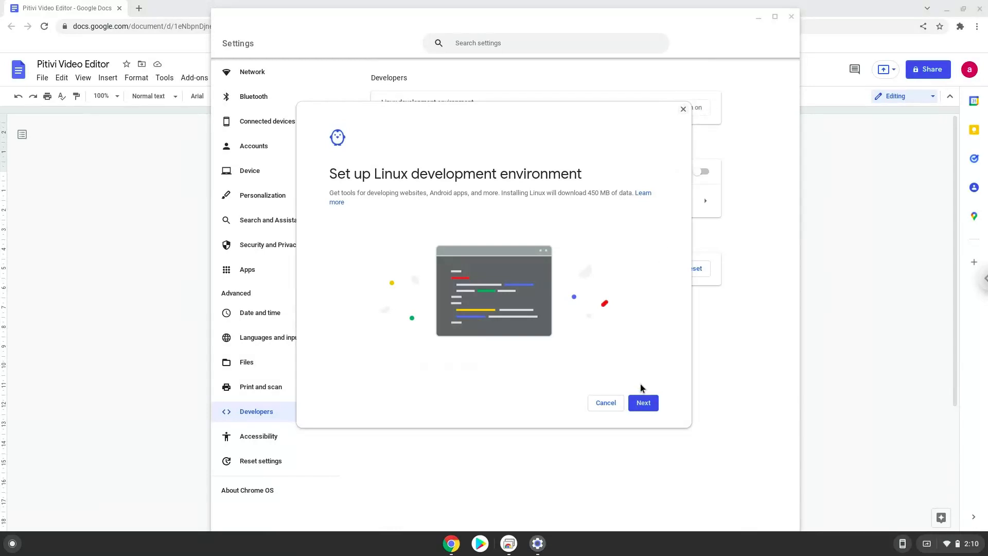
Step: Install Linux with the recommended disk size and dismiss the terminal that appears
left_click(642, 402)
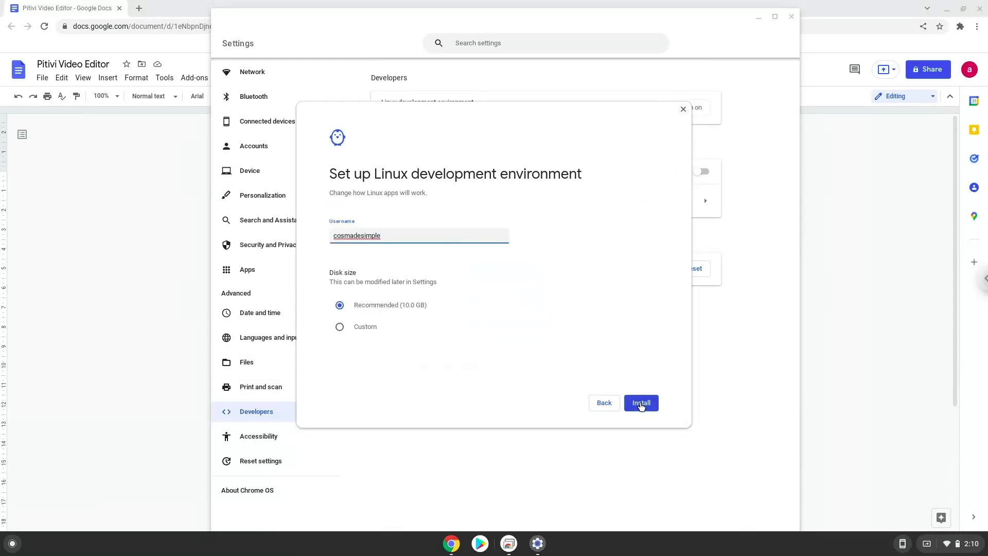
left_click(640, 402)
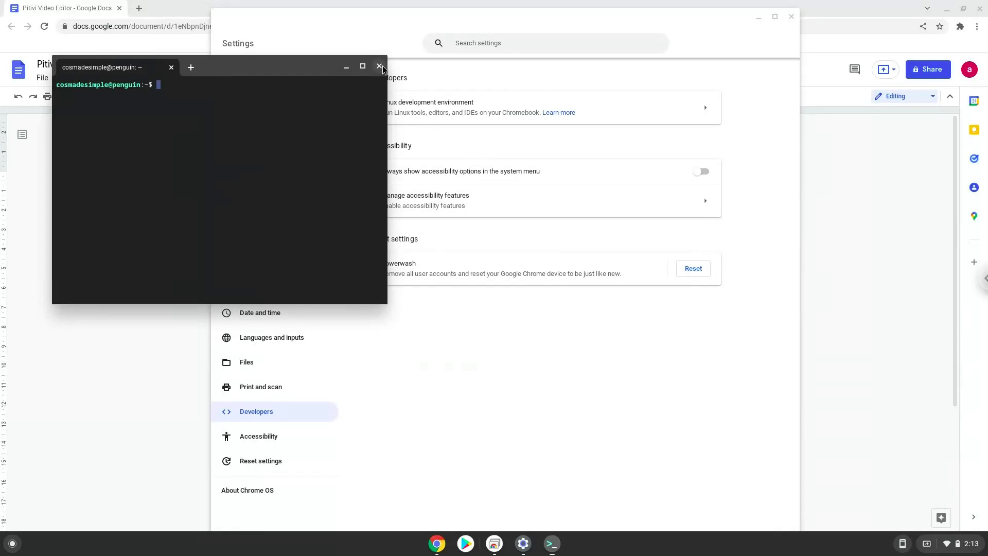
left_click(379, 66)
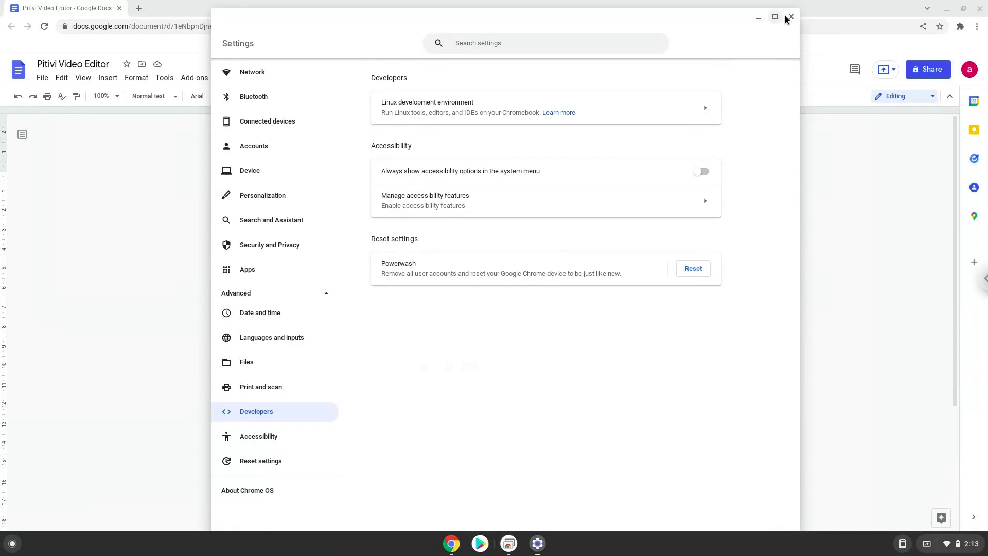
Step: Close Settings and launch the Terminal app by searching 'terminal' in the Launcher
left_click(791, 18)
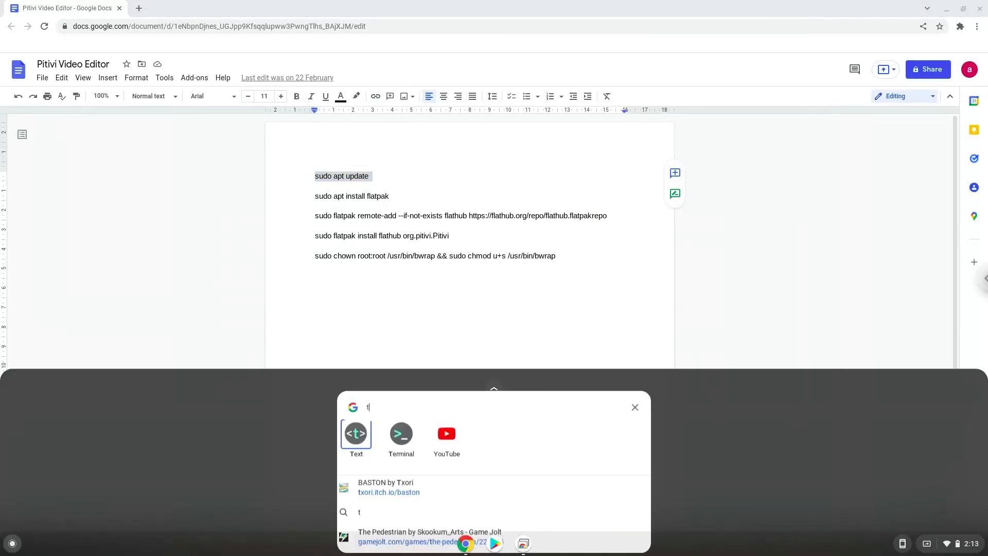
type("terminal")
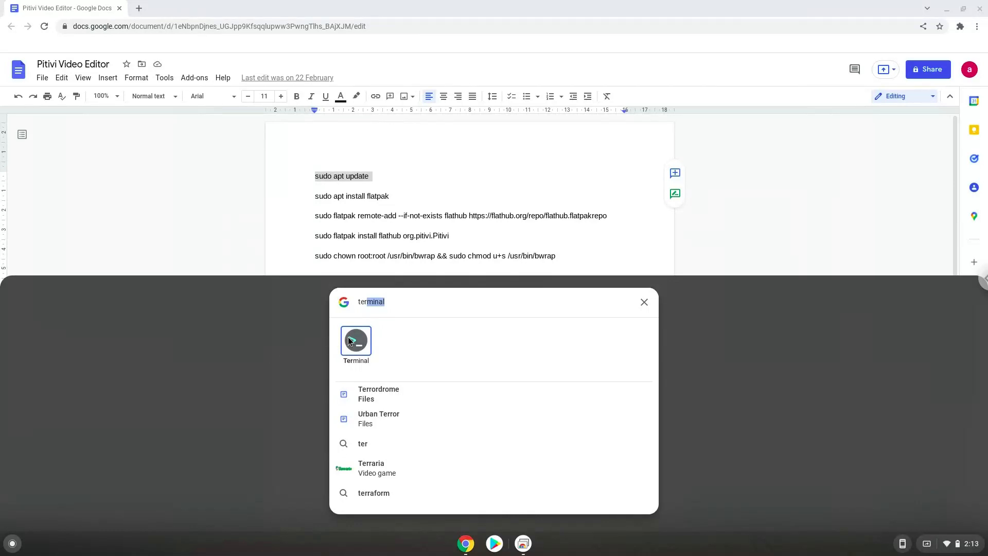
left_click(355, 341)
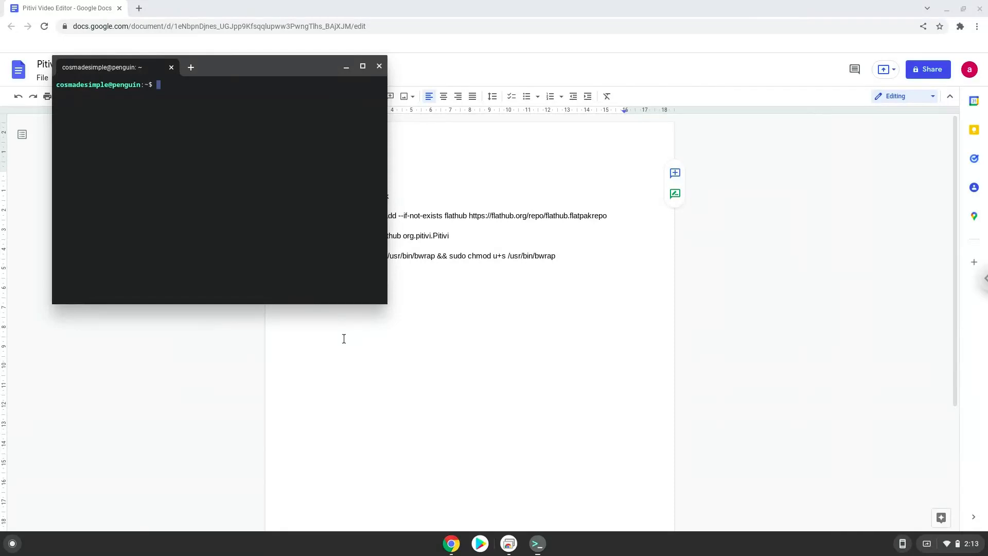
mouse_move(341, 337)
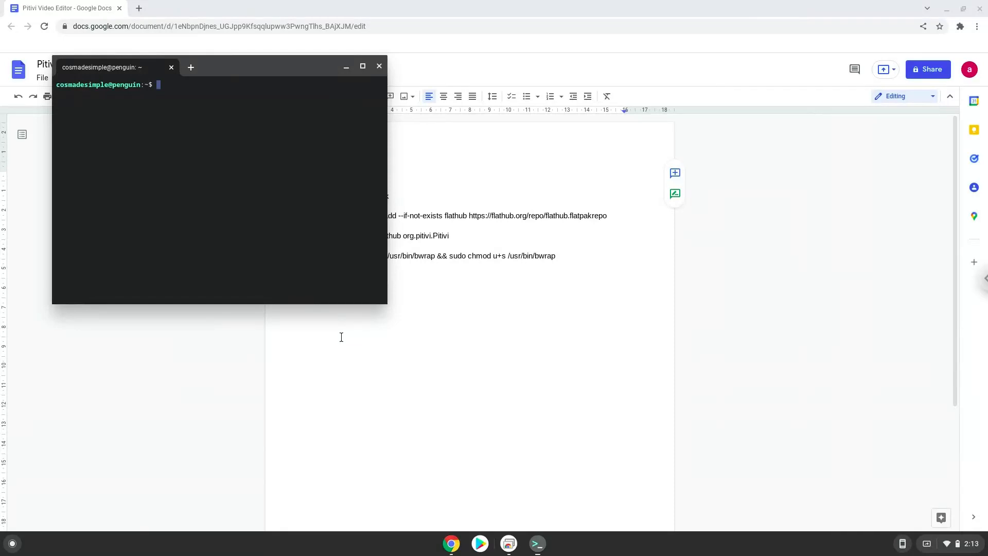
mouse_move(257, 71)
type("sudo apt update")
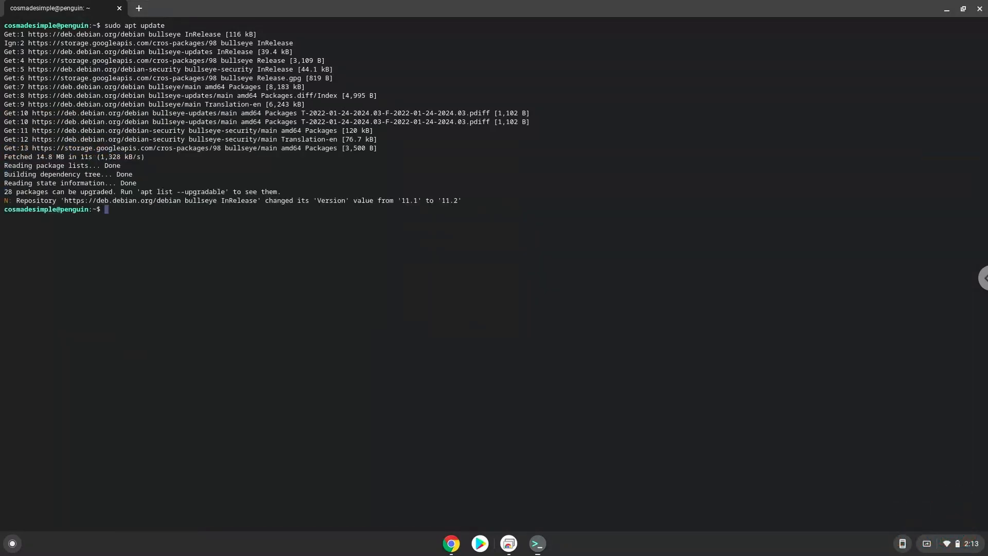
mouse_move(293, 245)
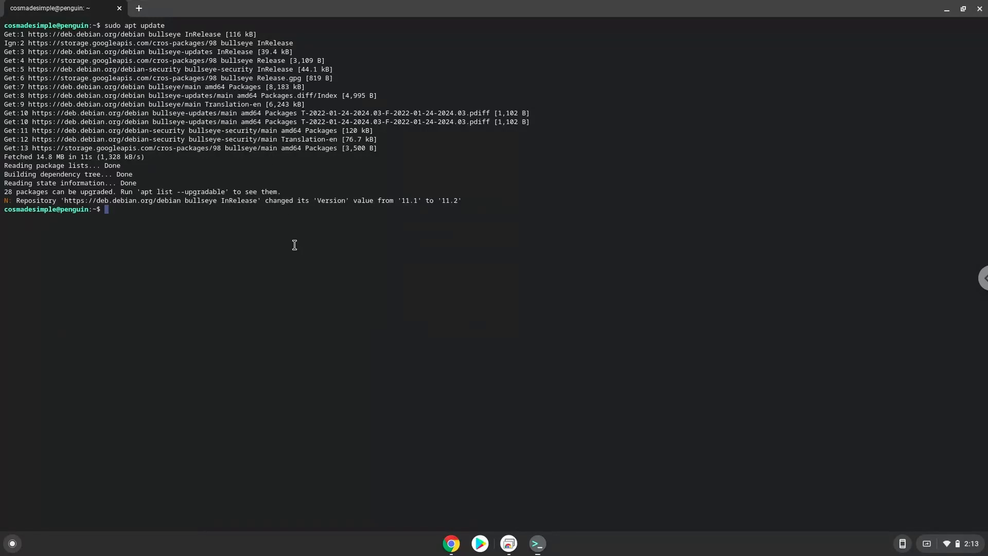
mouse_move(447, 548)
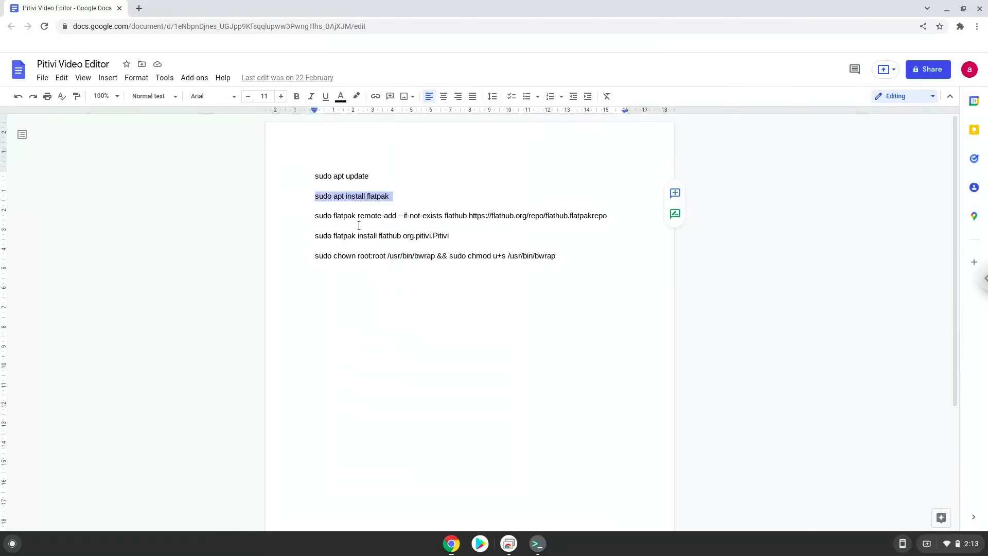
mouse_move(537, 543)
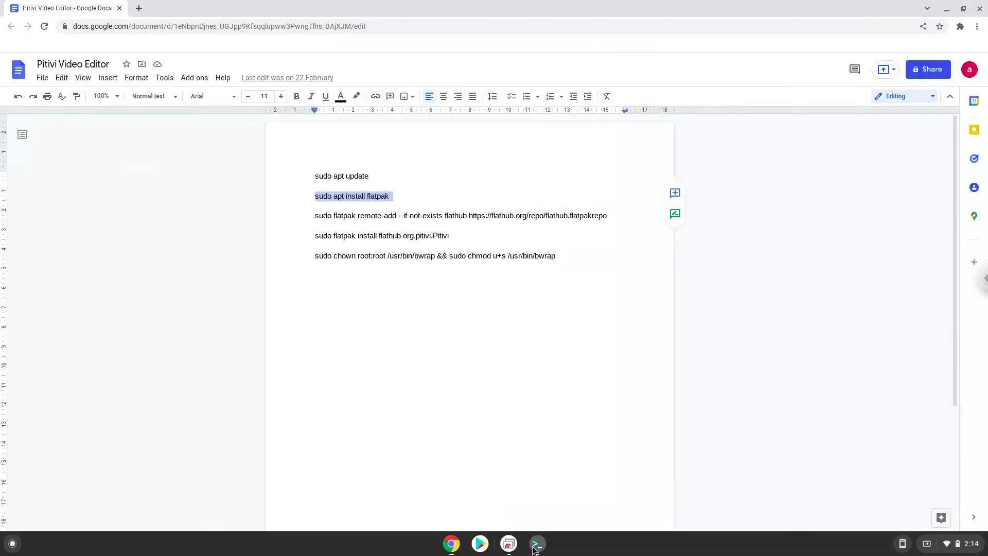
Step: Confirm the flatpak install in Terminal with 'Y'
left_click(536, 544)
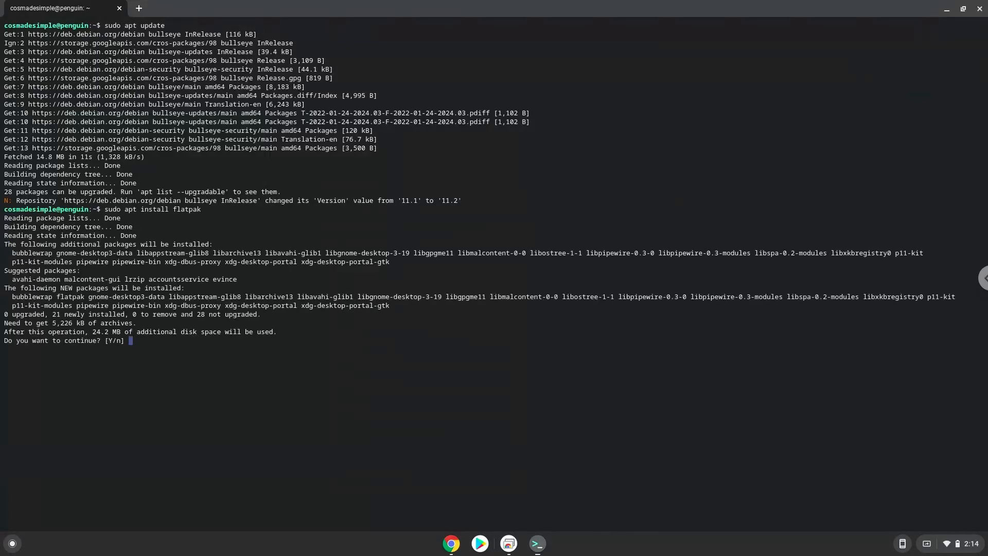
type("Y")
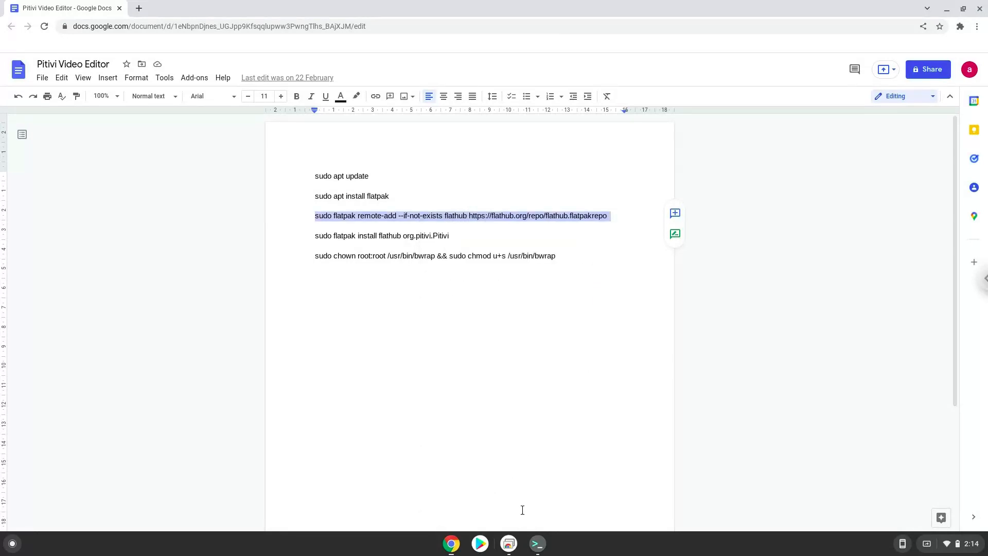
Step: Run the flatpak remote-add Flathub command, then run 'sudo flatpak install flathub org.pitivi.Pitivi' copied from the notes
left_click(536, 543)
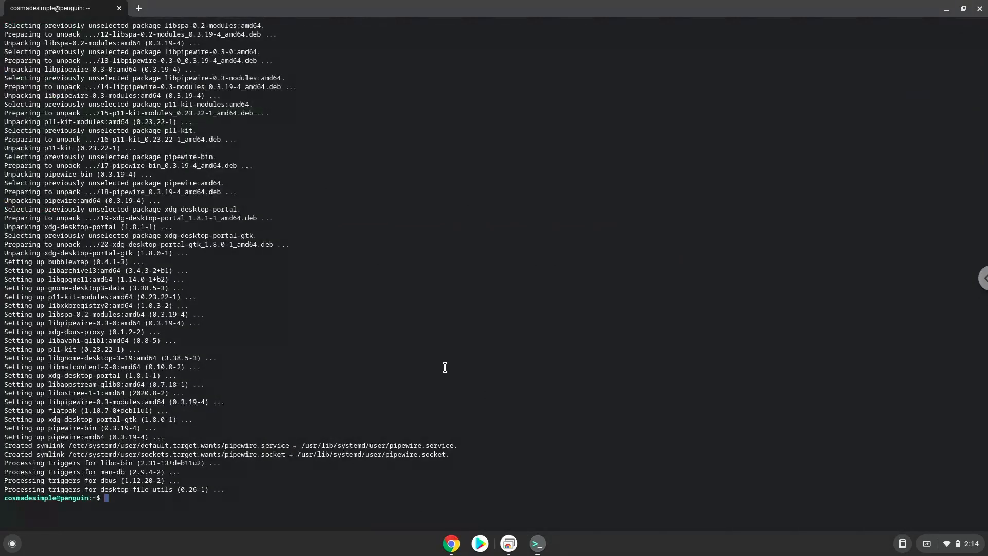
type("sudo flatpak remote-add --if-not-exists flathub https://flathub.org/repo/flathub.flatpakrepo")
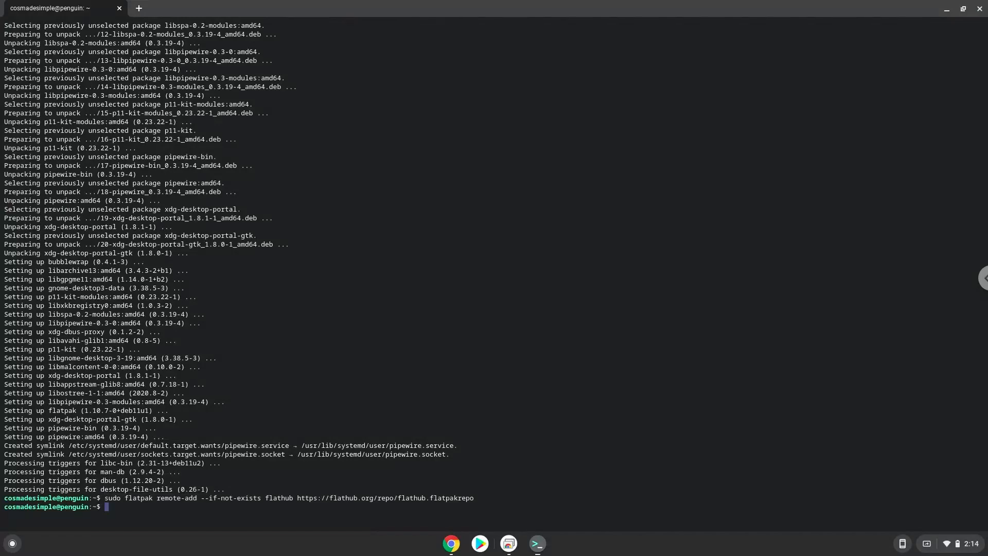
mouse_move(451, 544)
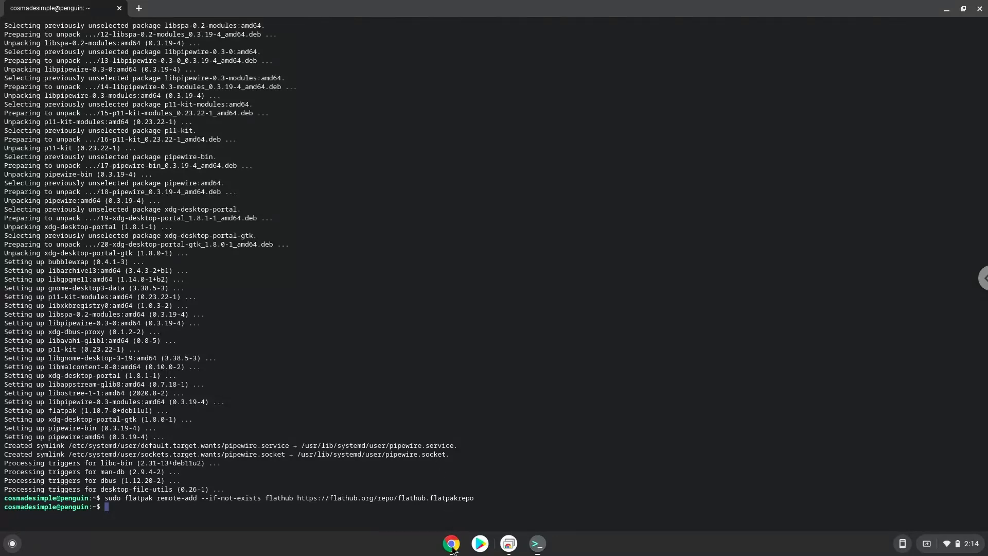
left_click(451, 542)
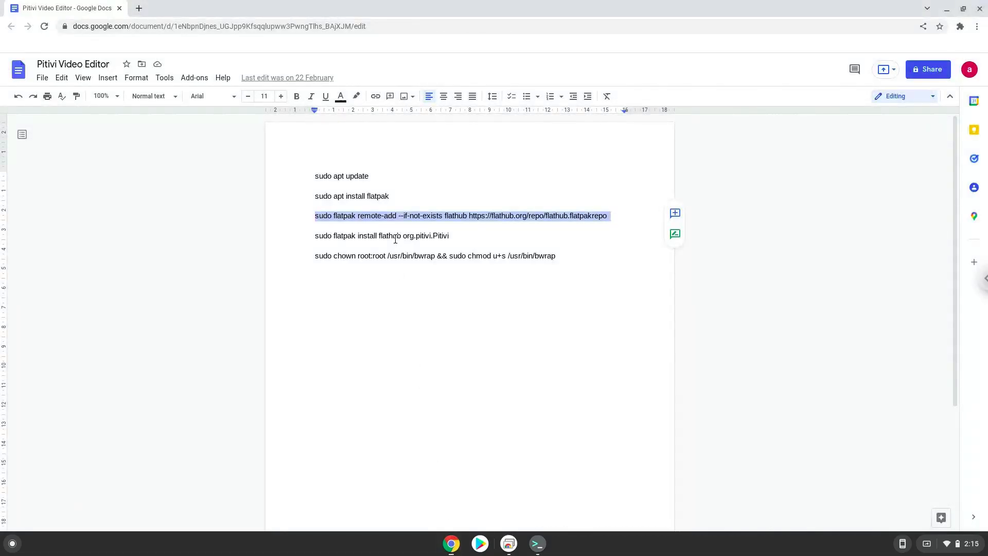
right_click(394, 235)
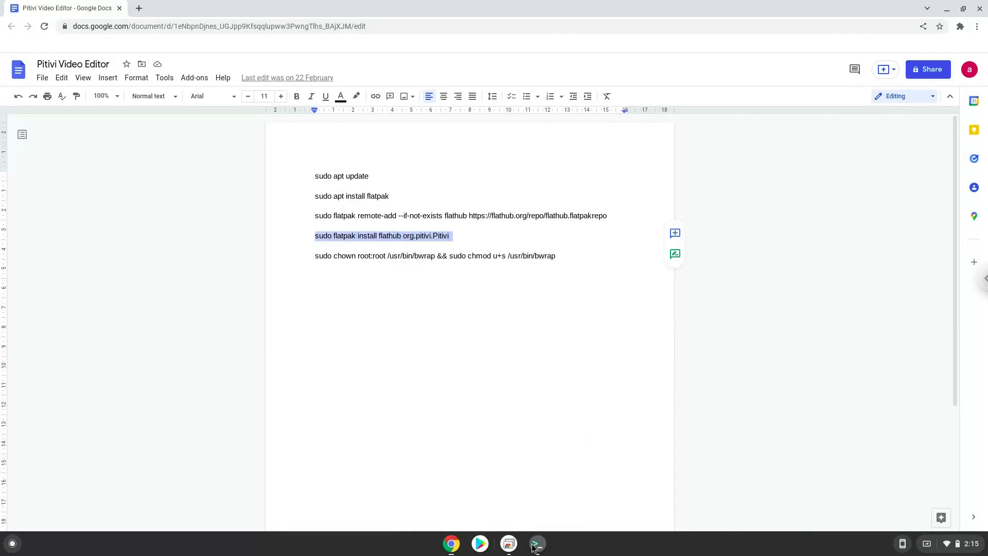
left_click(536, 543)
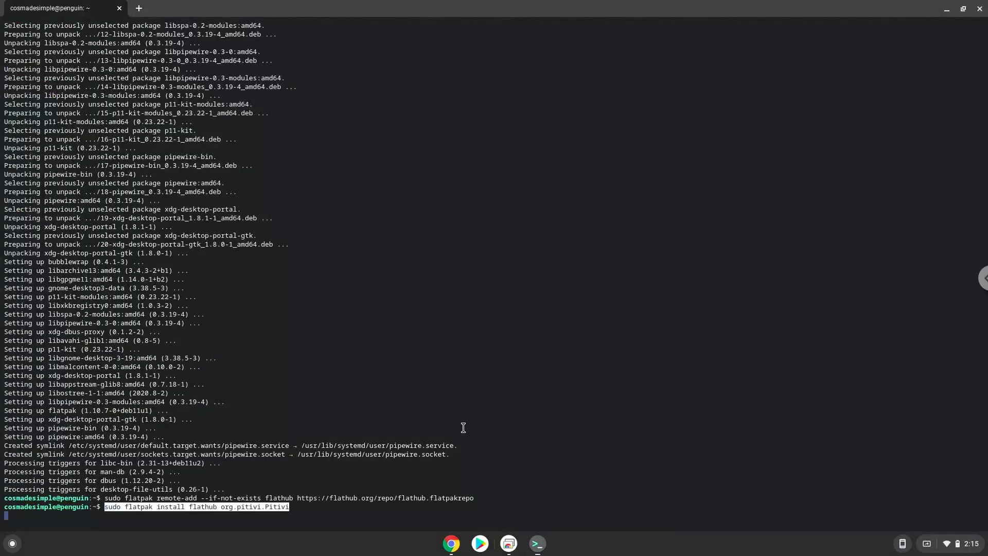
key("Return")
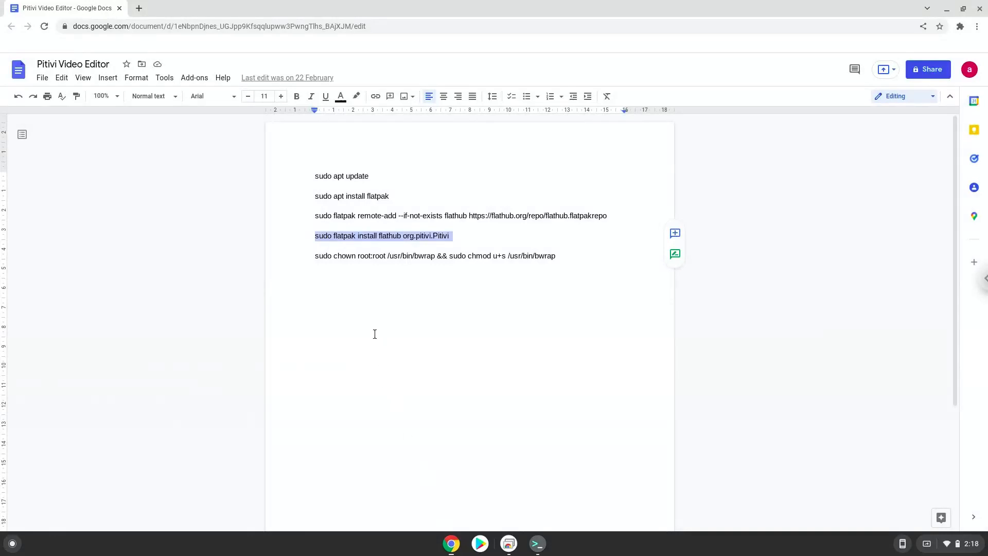
Step: Run the copied bwrap chown/chmod fix, leave the terminal, and show all launcher apps to find Pitivi
left_click(362, 256)
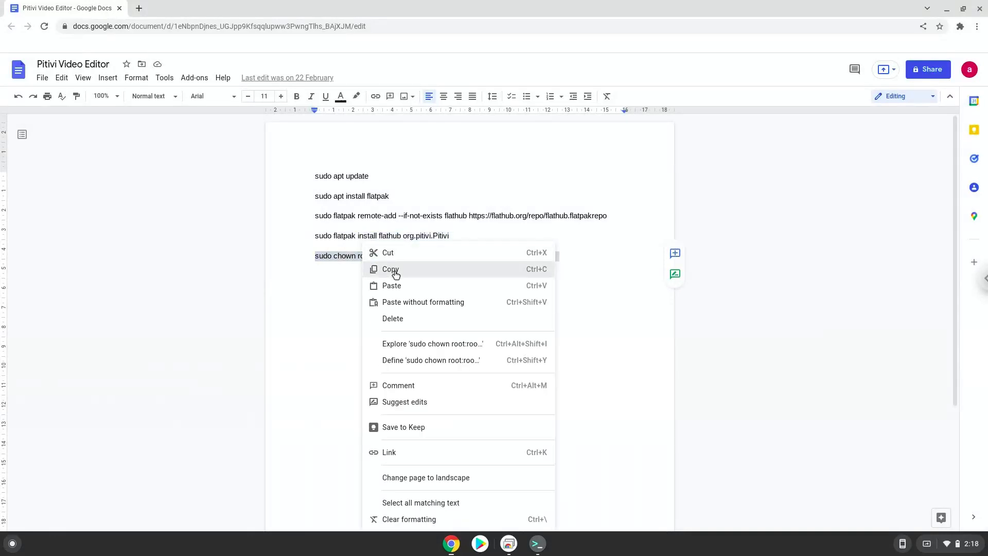
left_click(391, 268)
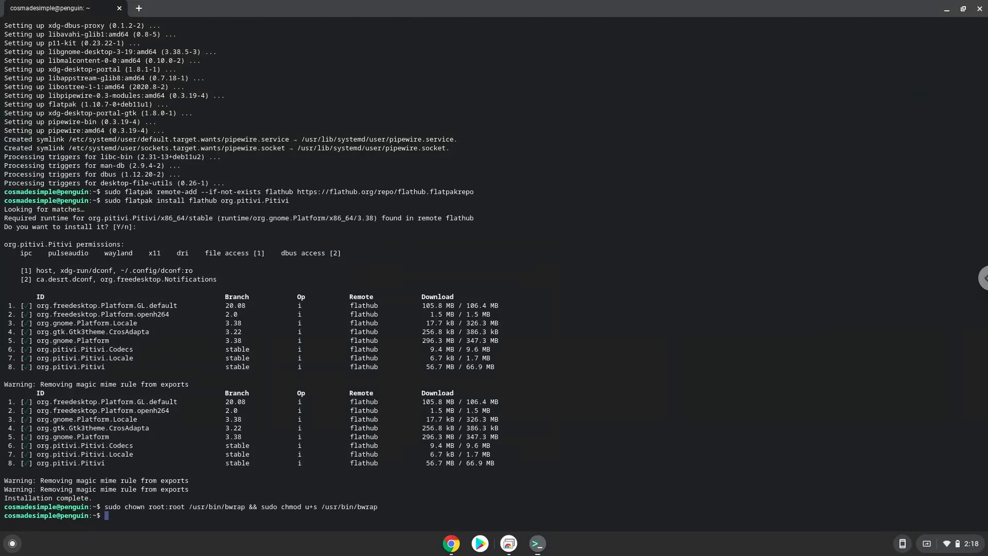
mouse_move(463, 381)
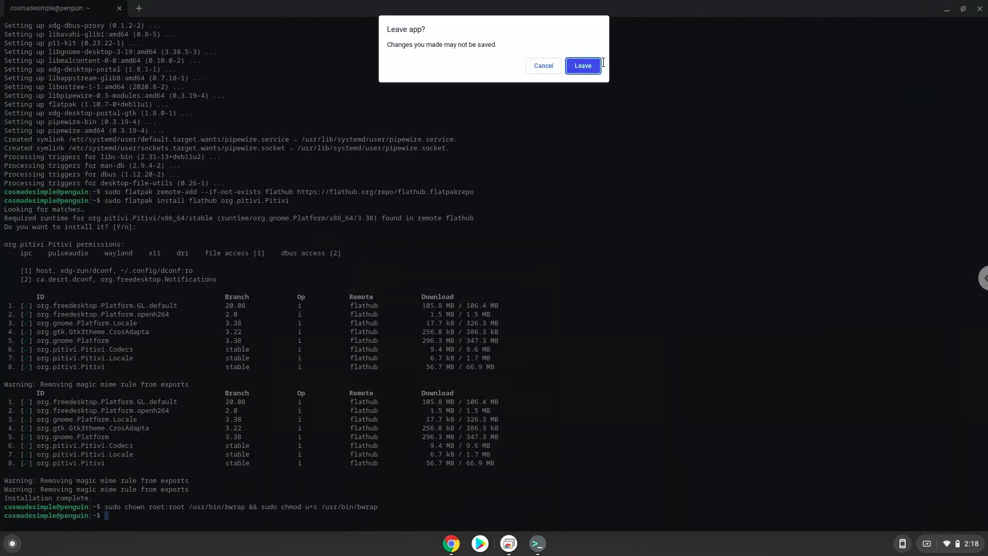
left_click(581, 65)
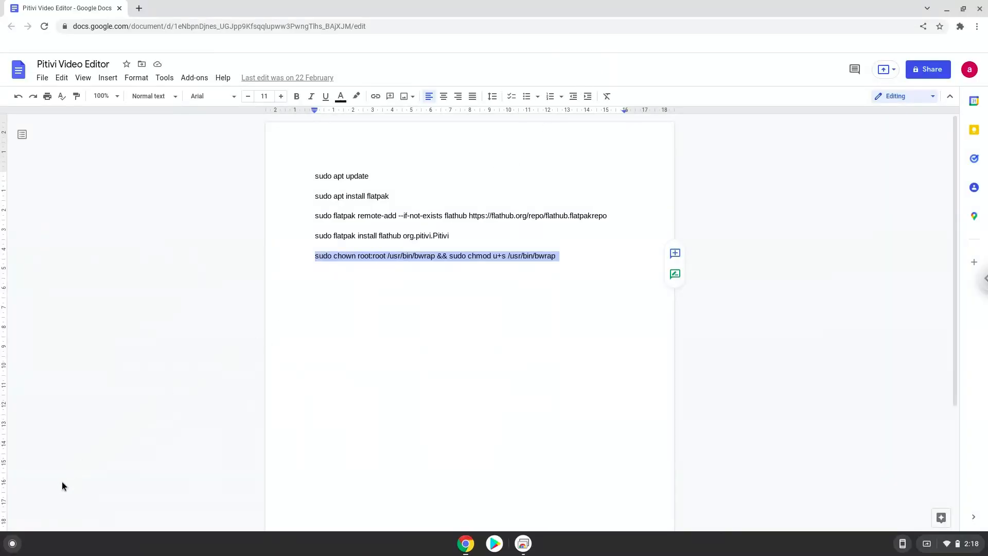
left_click(12, 542)
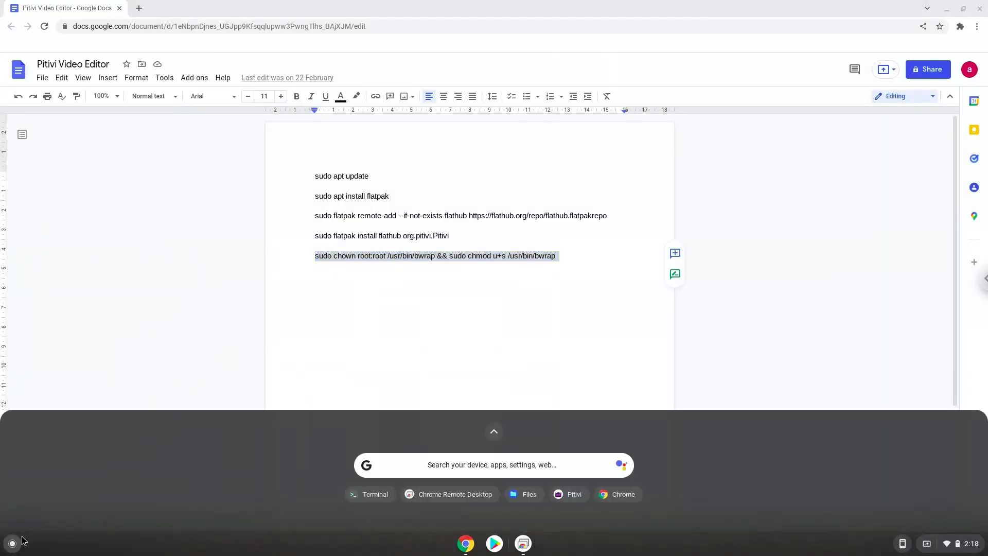
mouse_move(492, 433)
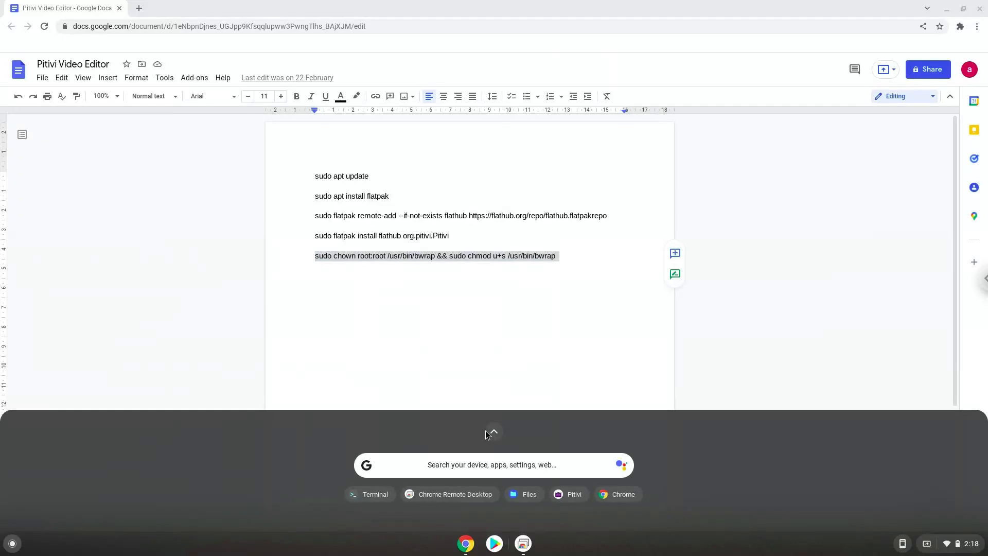
left_click(493, 432)
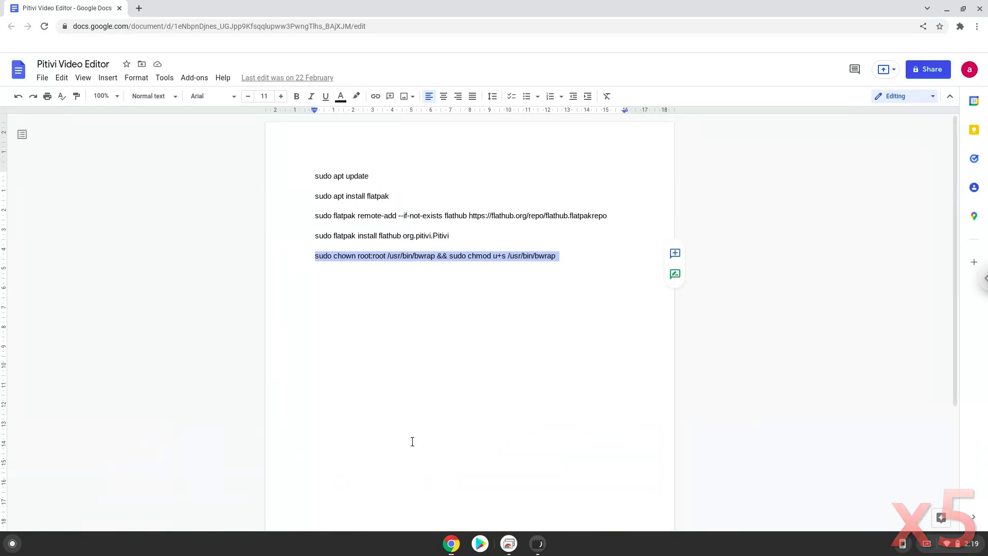
Step: Create a new empty project from the Pitivi welcome screen
left_click(537, 543)
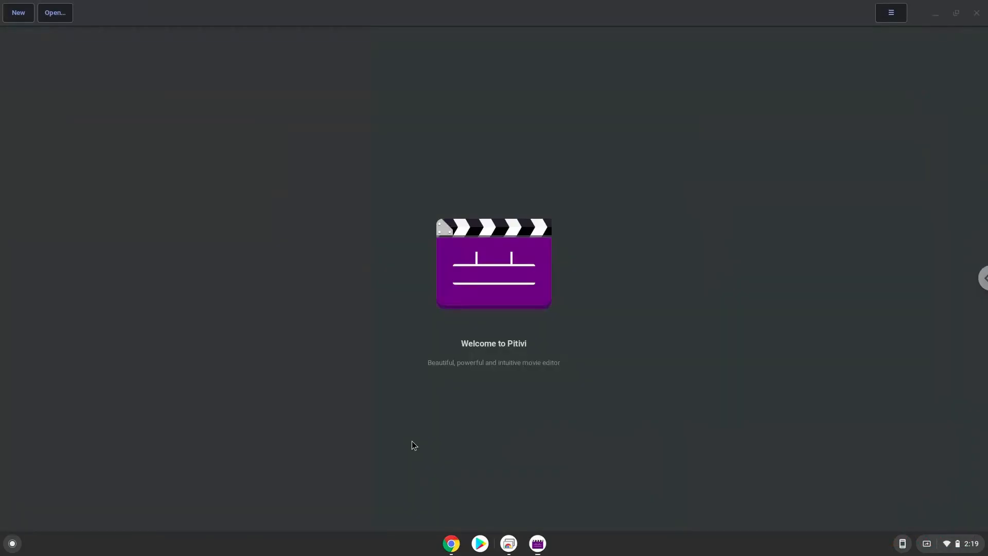
mouse_move(256, 187)
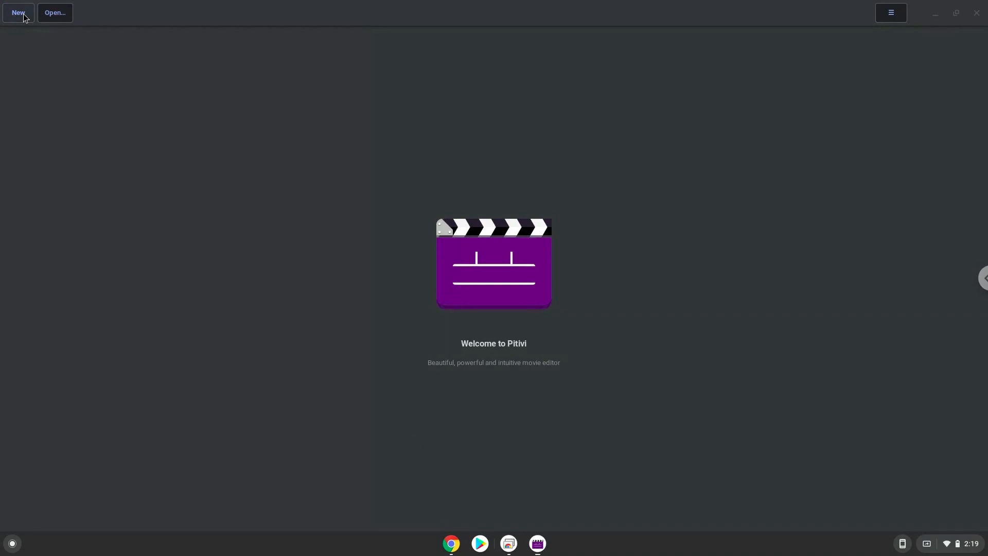
left_click(18, 13)
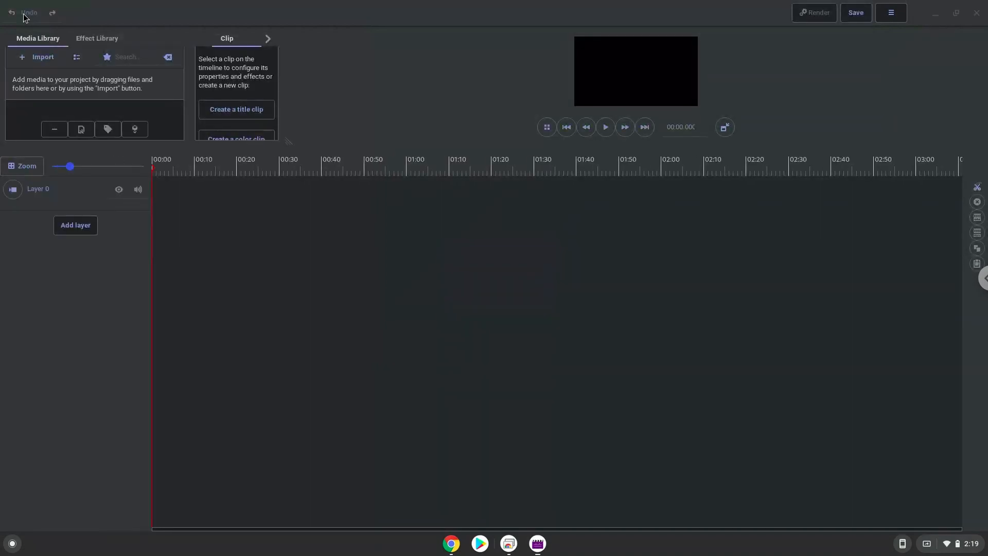